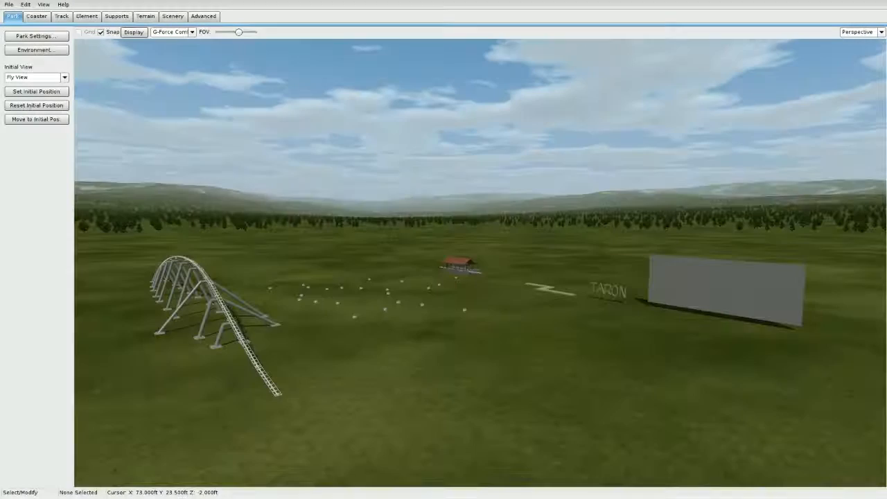
Step: Paste the Environment folder and newenv.nl2env into the Brake fins park folder
{"action": "left_click", "coordinate": [80, 32]}
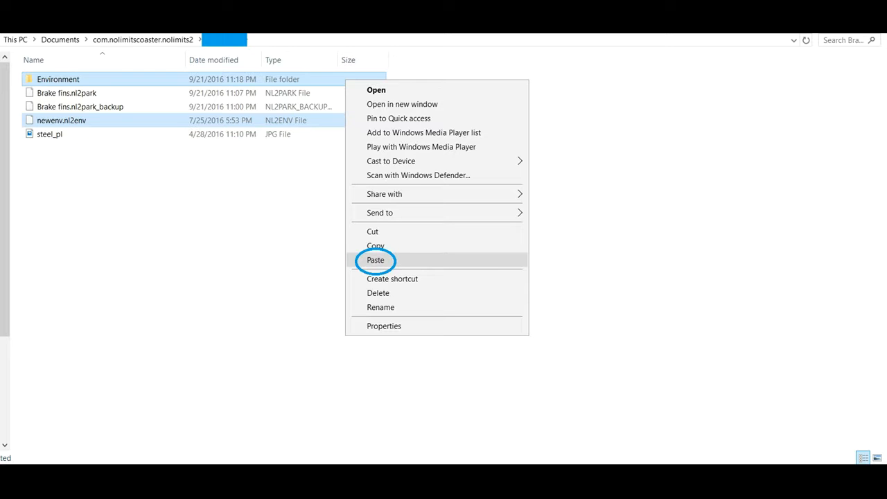
{"action": "left_click", "coordinate": [375, 260]}
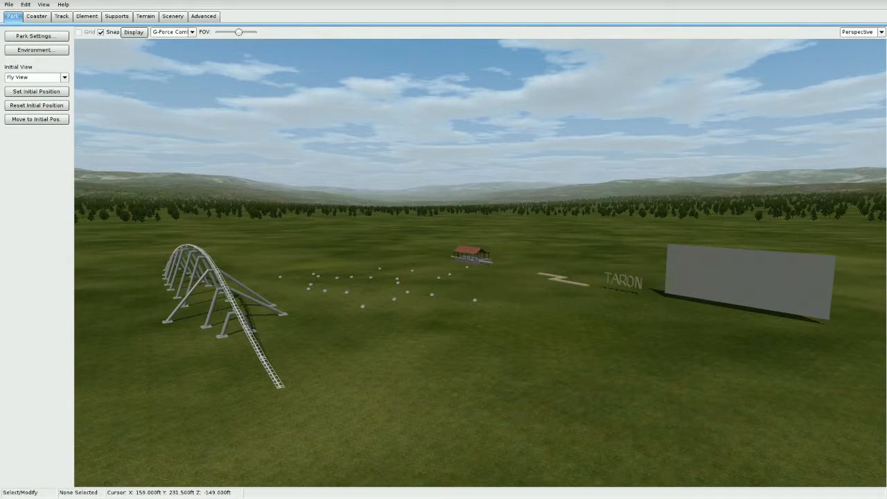
{"action": "mouse_move", "coordinate": [555, 148]}
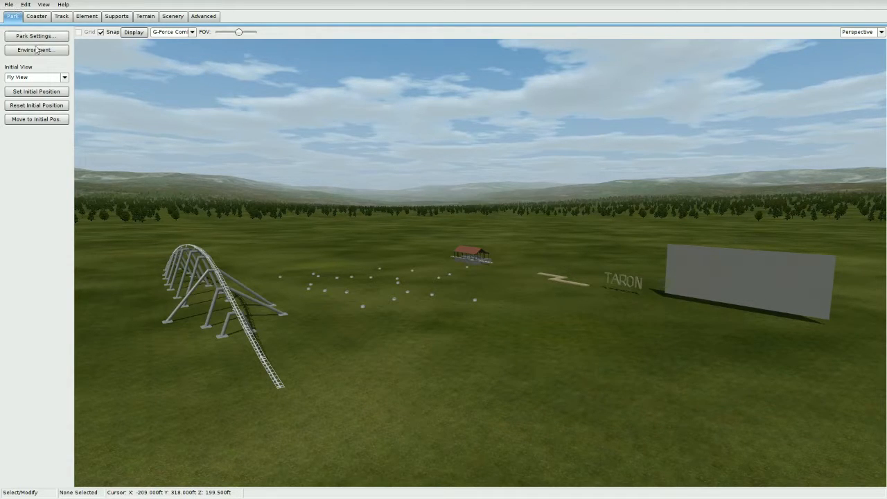
Step: Open Environment Settings from the Park tab's Environment... button
{"action": "left_click", "coordinate": [36, 49]}
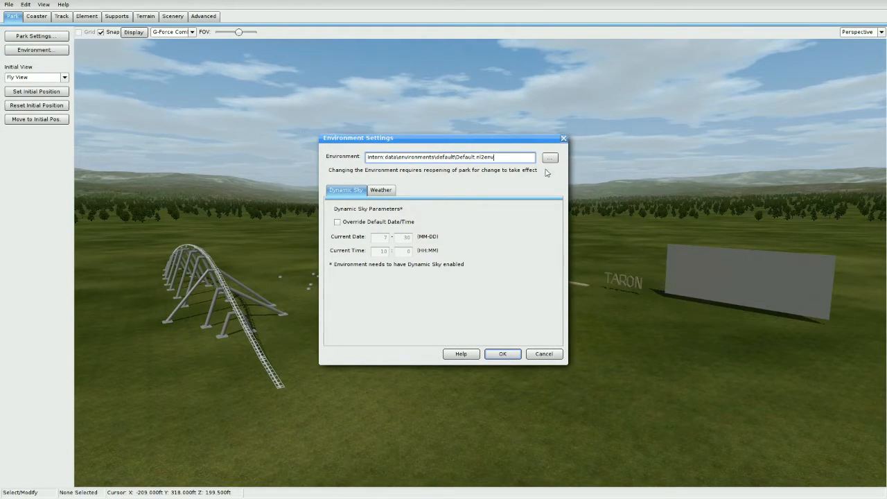
Step: Select newenv.nl2env from Park Base as the park environment and confirm
{"action": "left_click", "coordinate": [549, 156]}
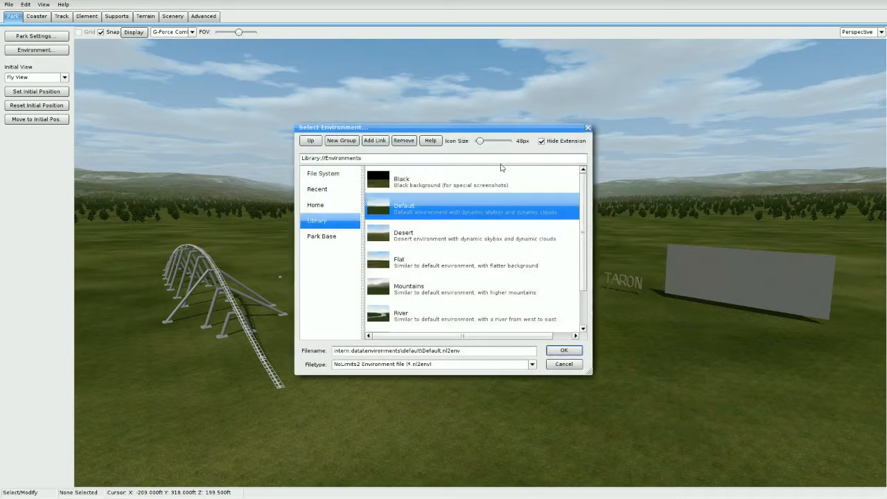
{"action": "left_click", "coordinate": [321, 235]}
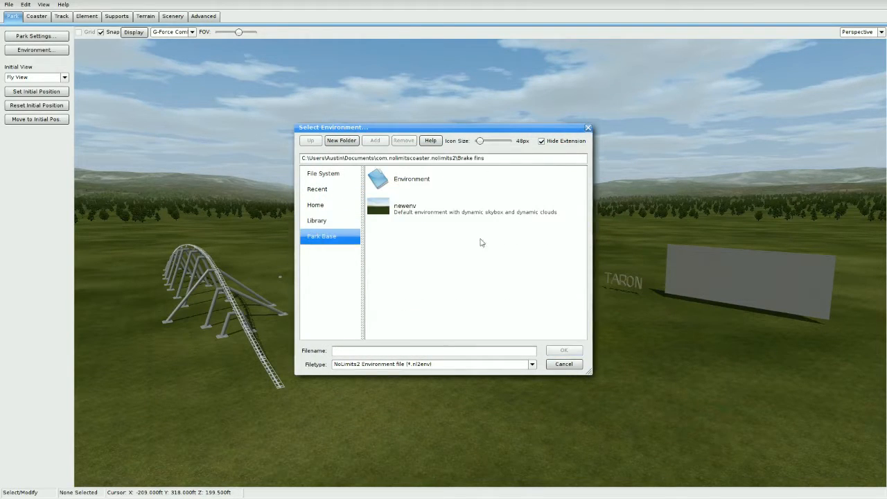
{"action": "mouse_move", "coordinate": [391, 112]}
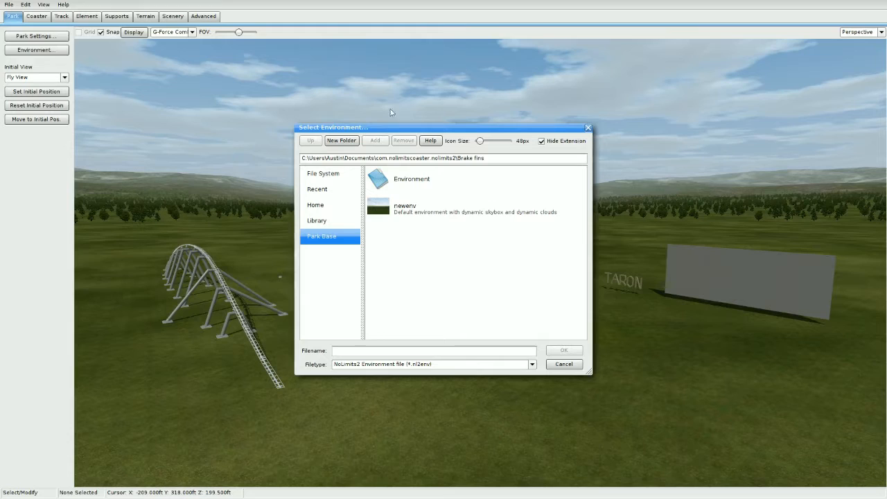
{"action": "mouse_move", "coordinate": [401, 219]}
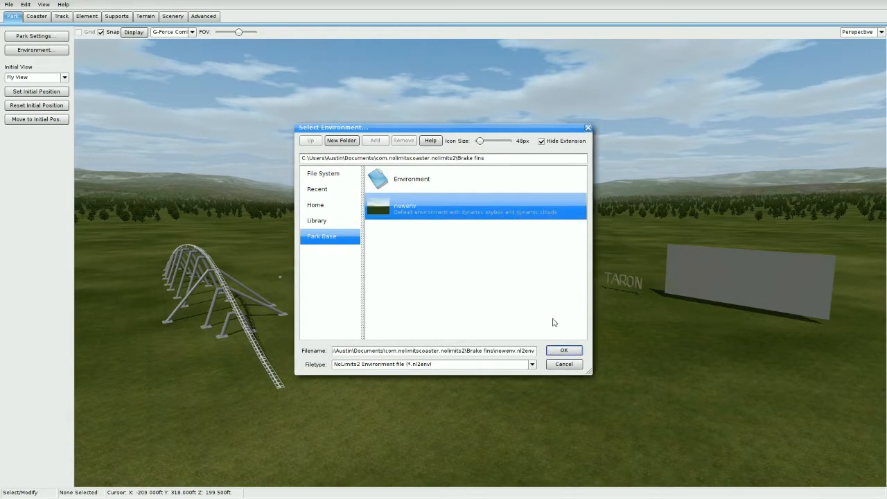
{"action": "left_click", "coordinate": [565, 349]}
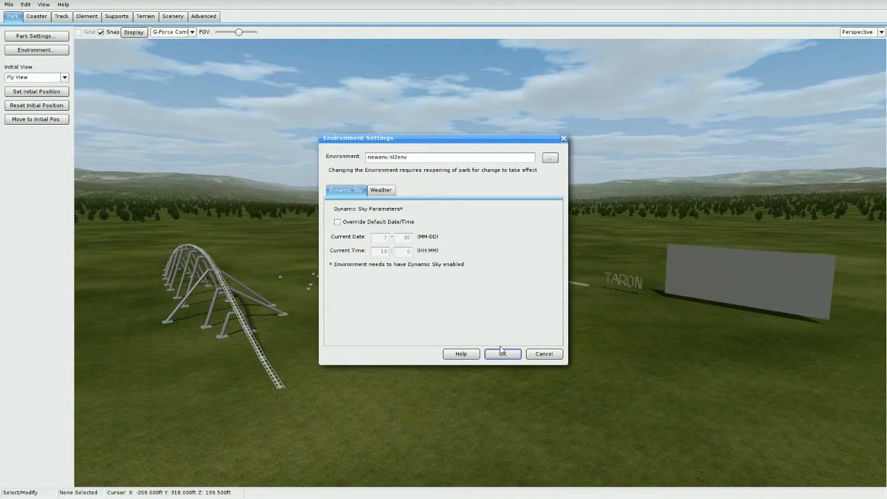
{"action": "left_click", "coordinate": [502, 353]}
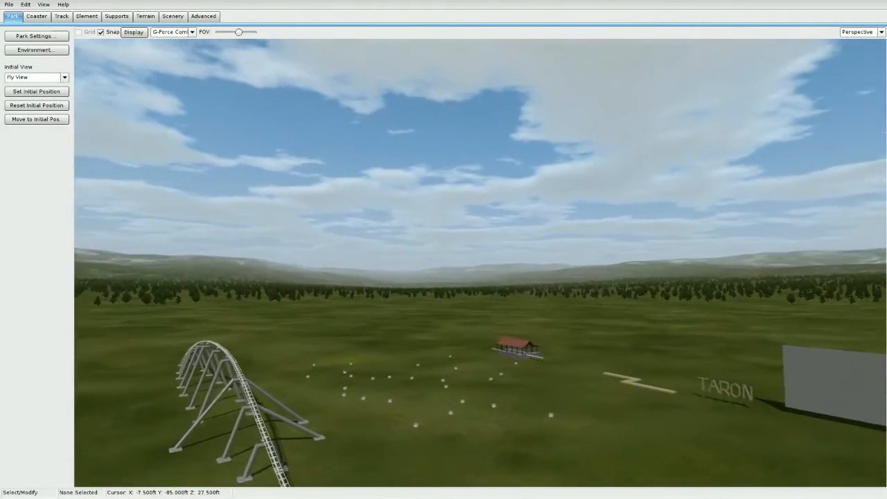
Step: Close the Brake fins park and reopen it from the recent files list
{"action": "left_click", "coordinate": [9, 5]}
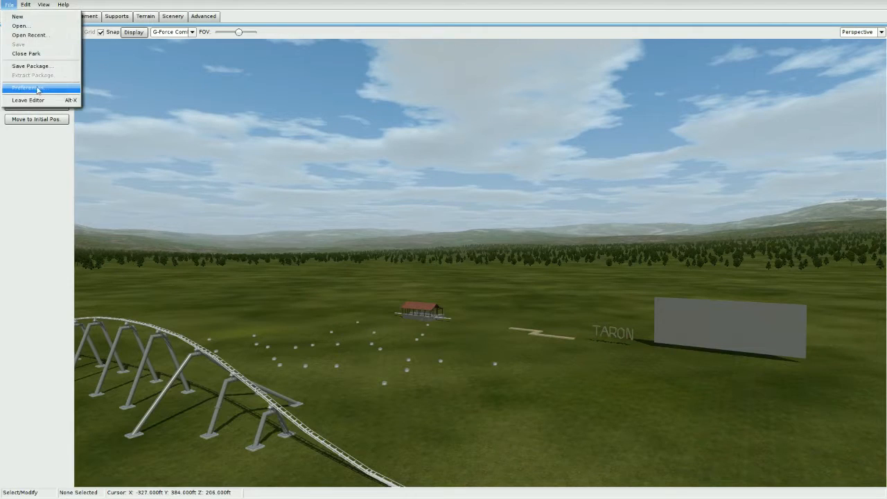
{"action": "left_click", "coordinate": [24, 88]}
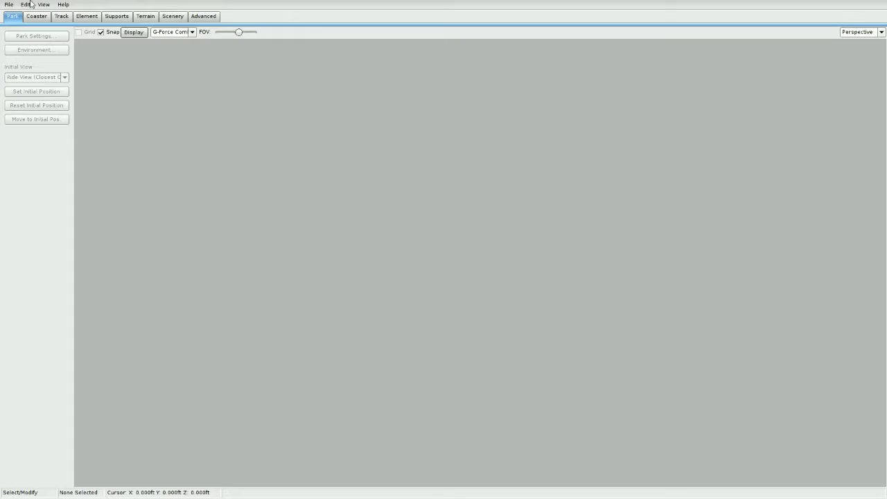
{"action": "left_click", "coordinate": [9, 4]}
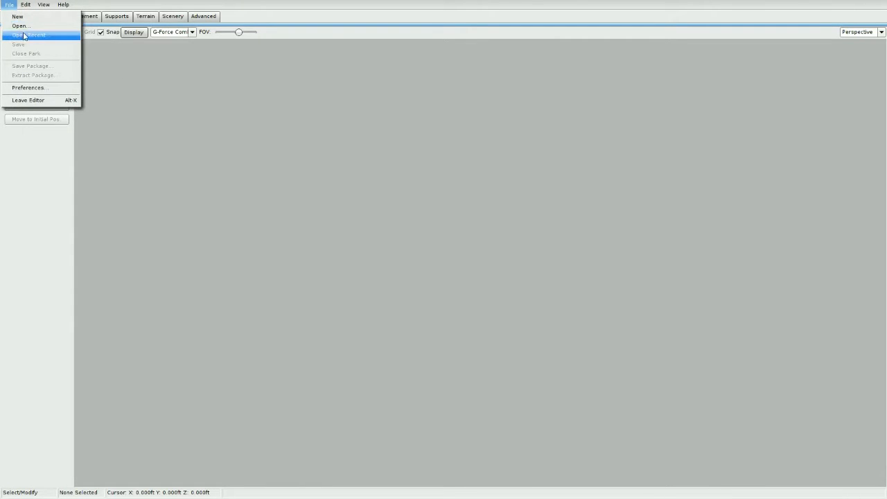
{"action": "left_click", "coordinate": [21, 25]}
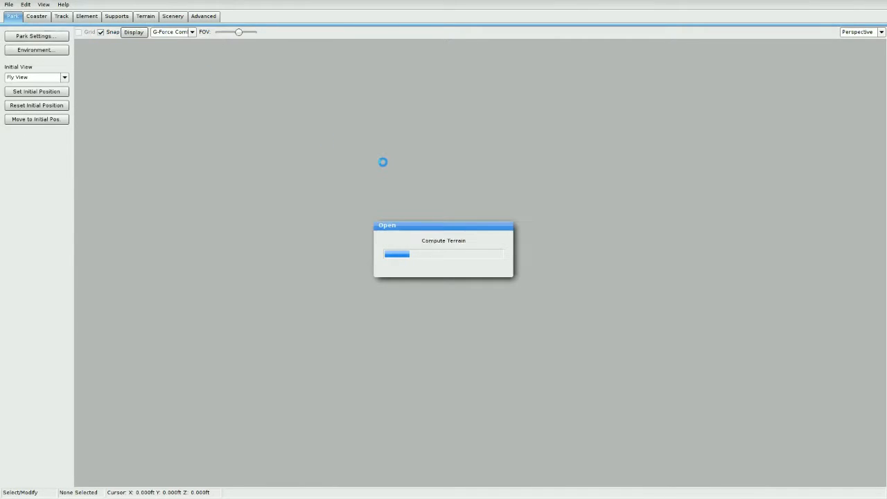